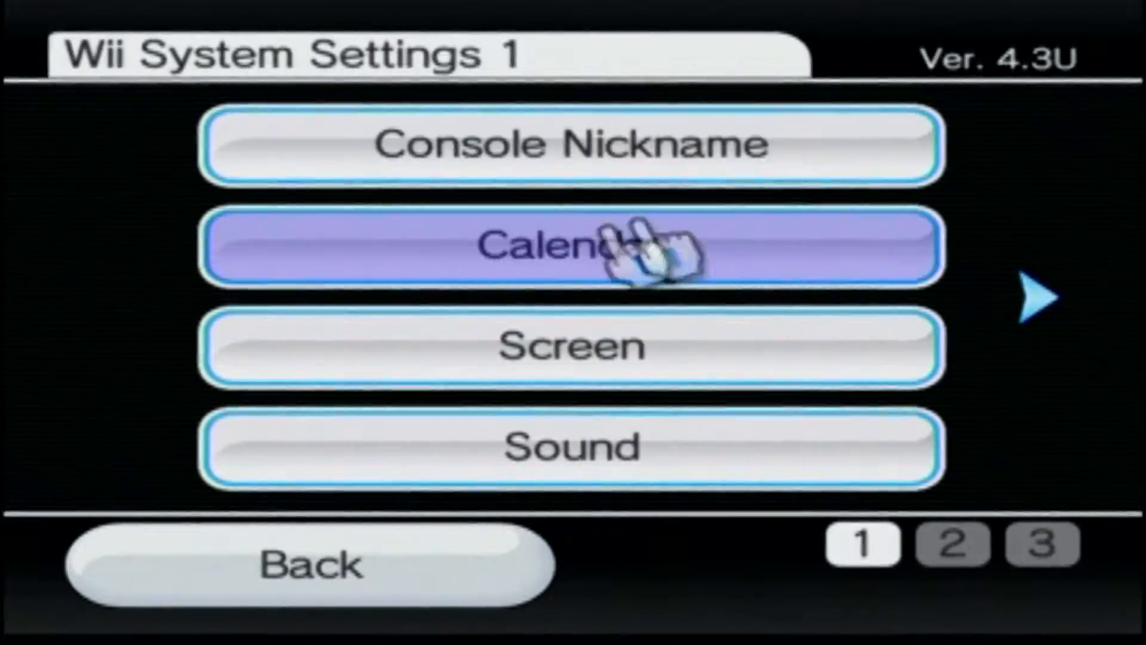
mouse_move(899, 439)
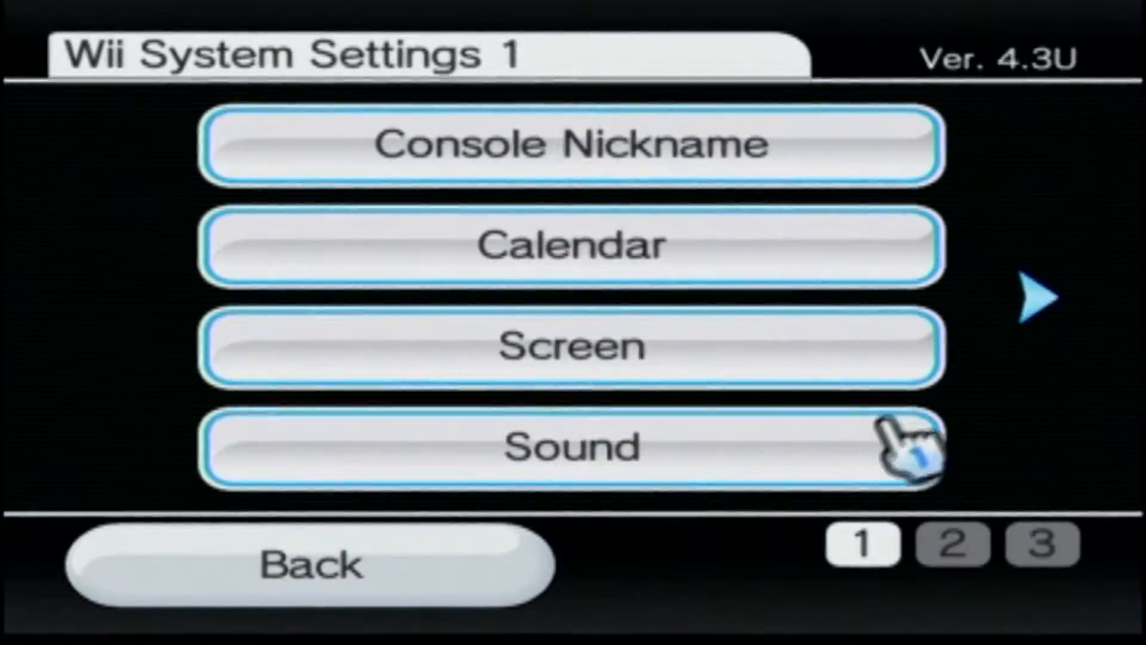
Page through the Wii system settings to reach the Internet page holding Console Information.
left_click(1031, 296)
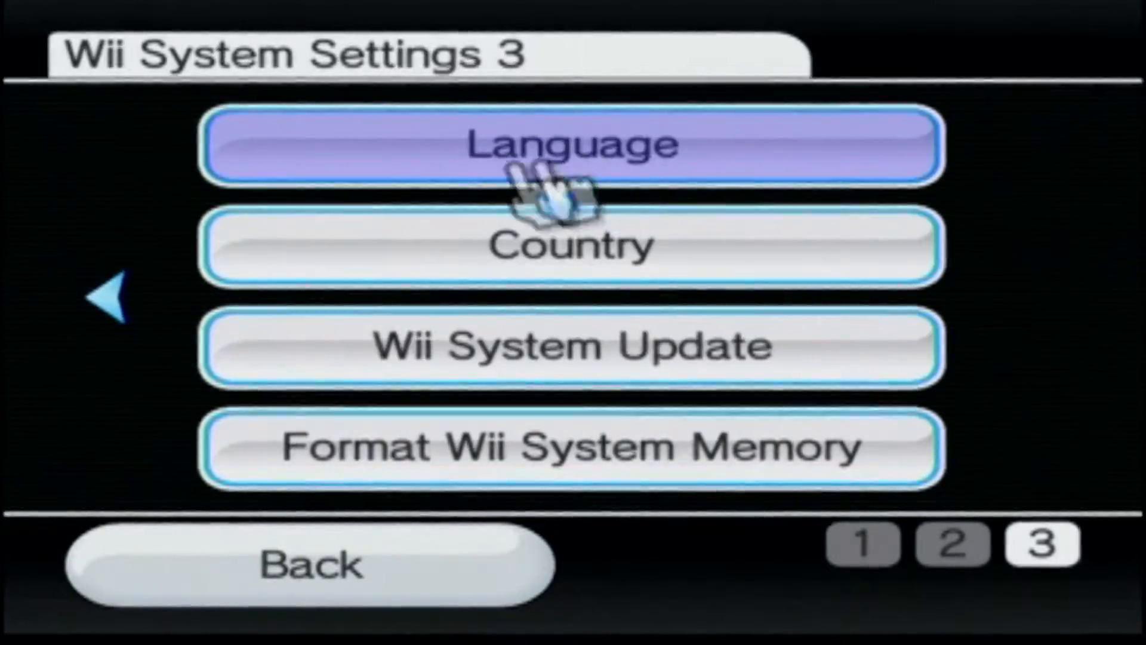
left_click(107, 300)
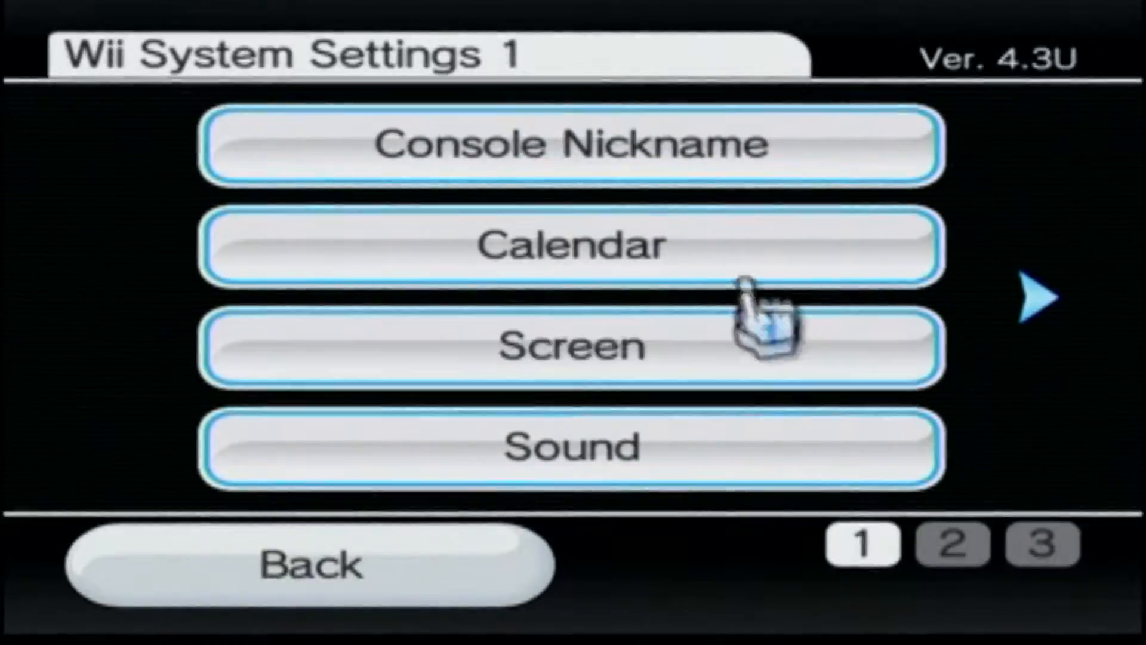
left_click(572, 245)
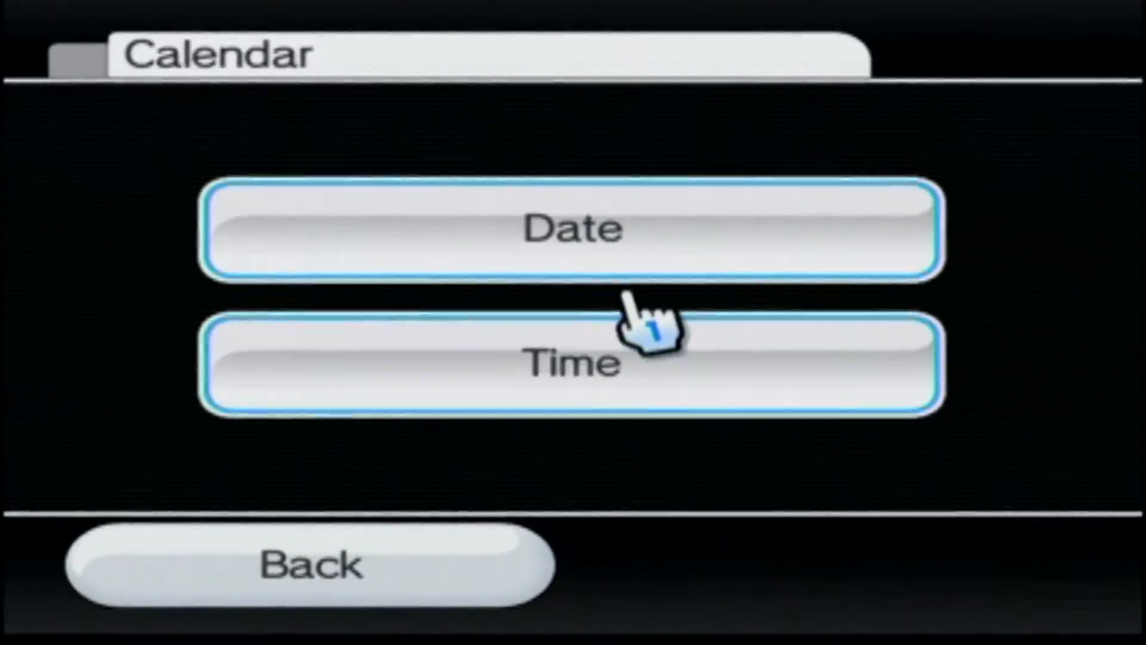
left_click(572, 229)
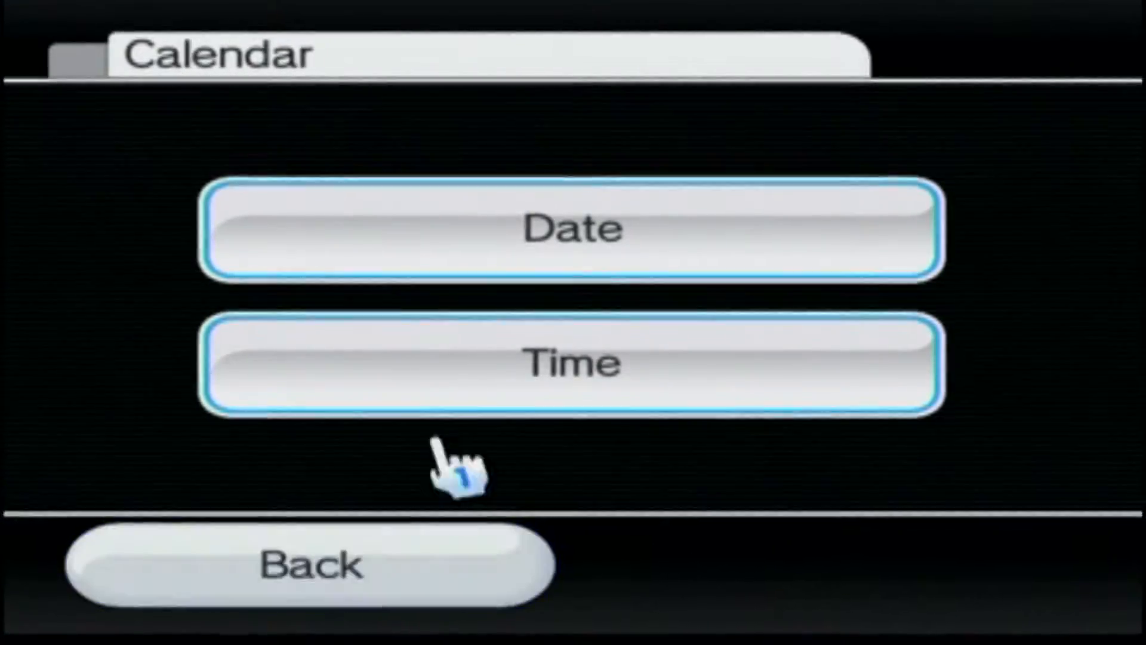
mouse_move(767, 541)
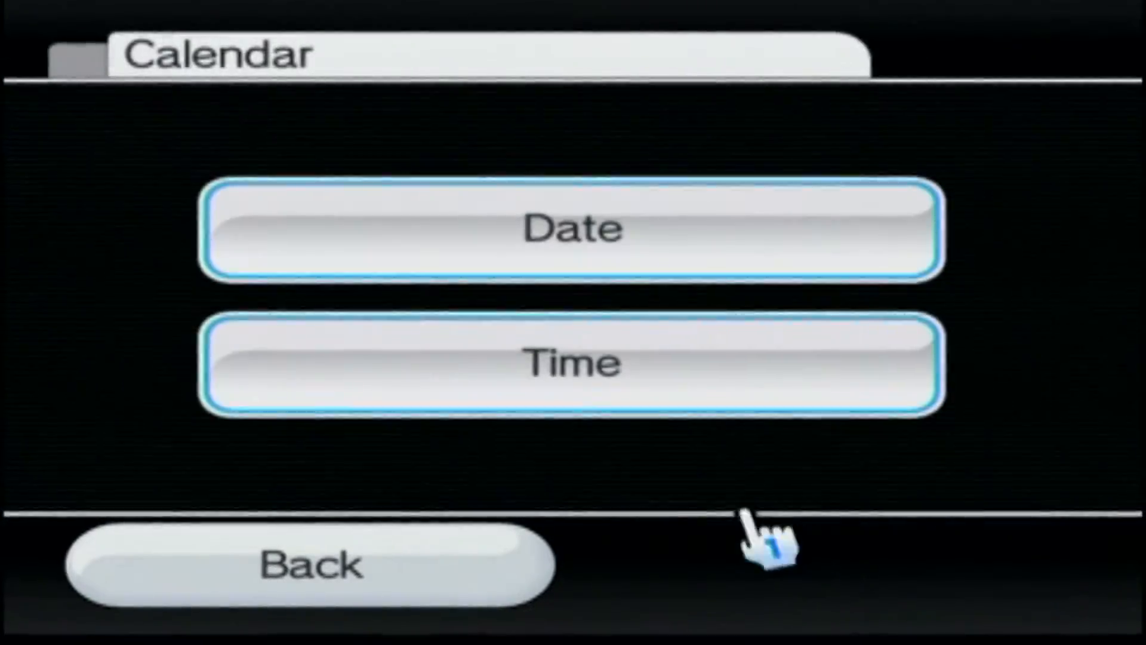
left_click(311, 563)
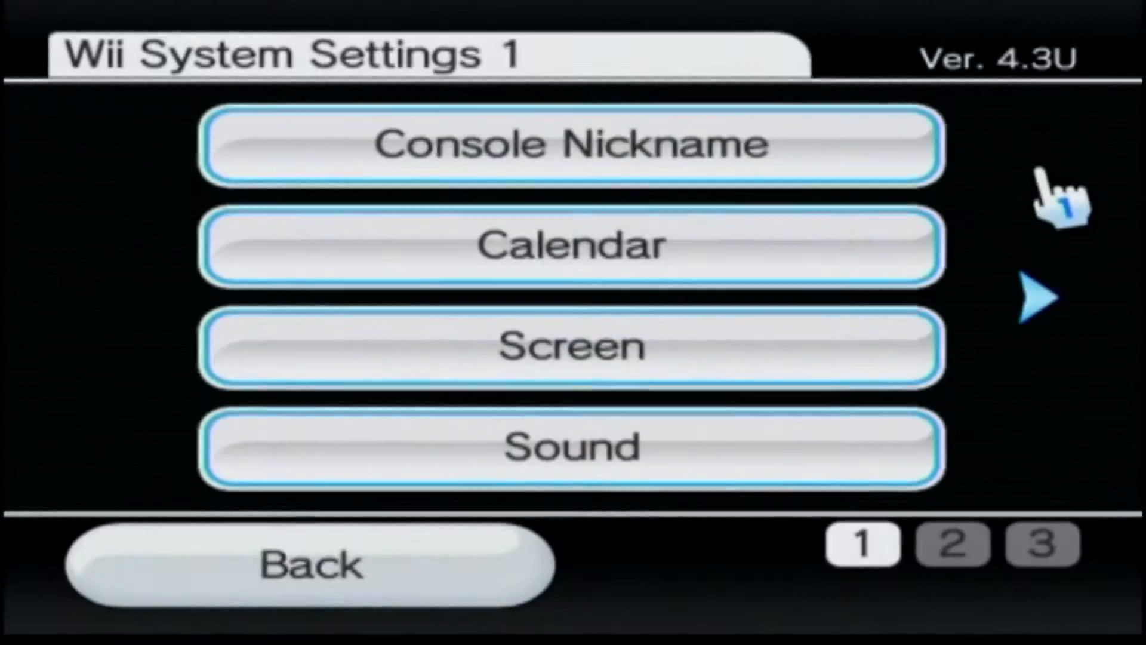
left_click(1035, 296)
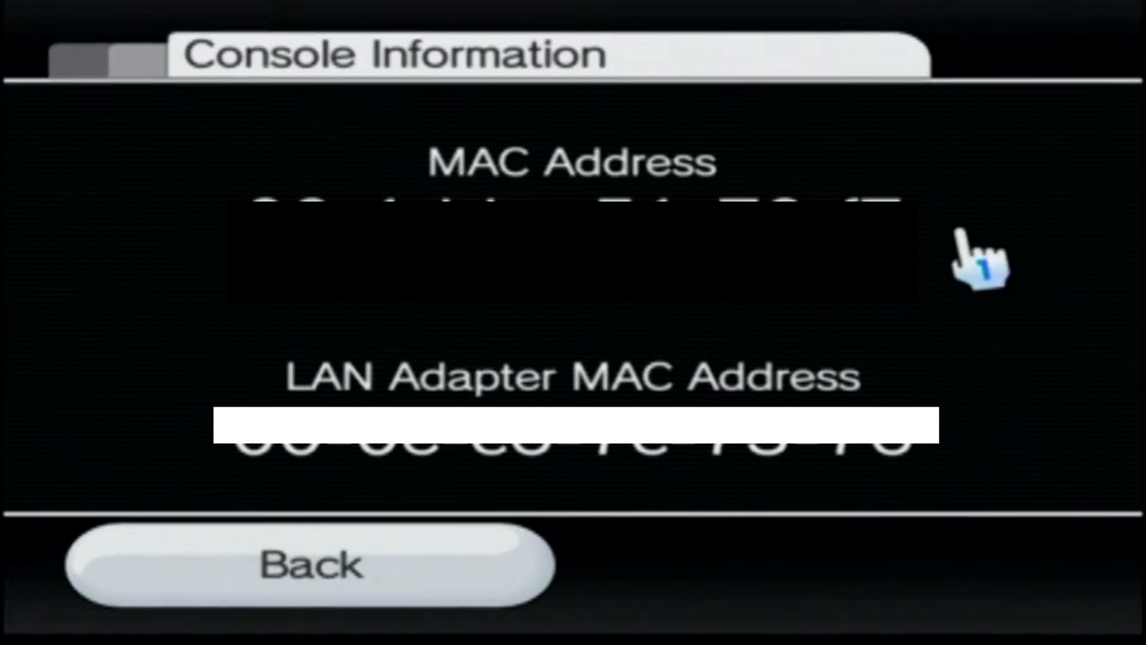
mouse_move(993, 343)
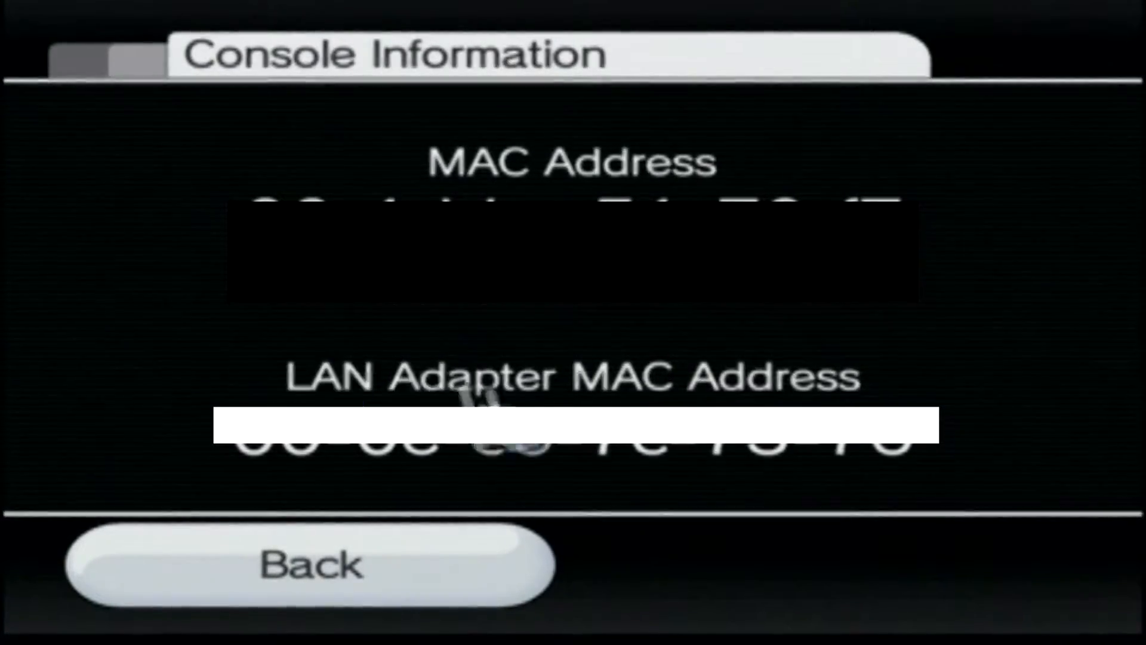
mouse_move(577, 29)
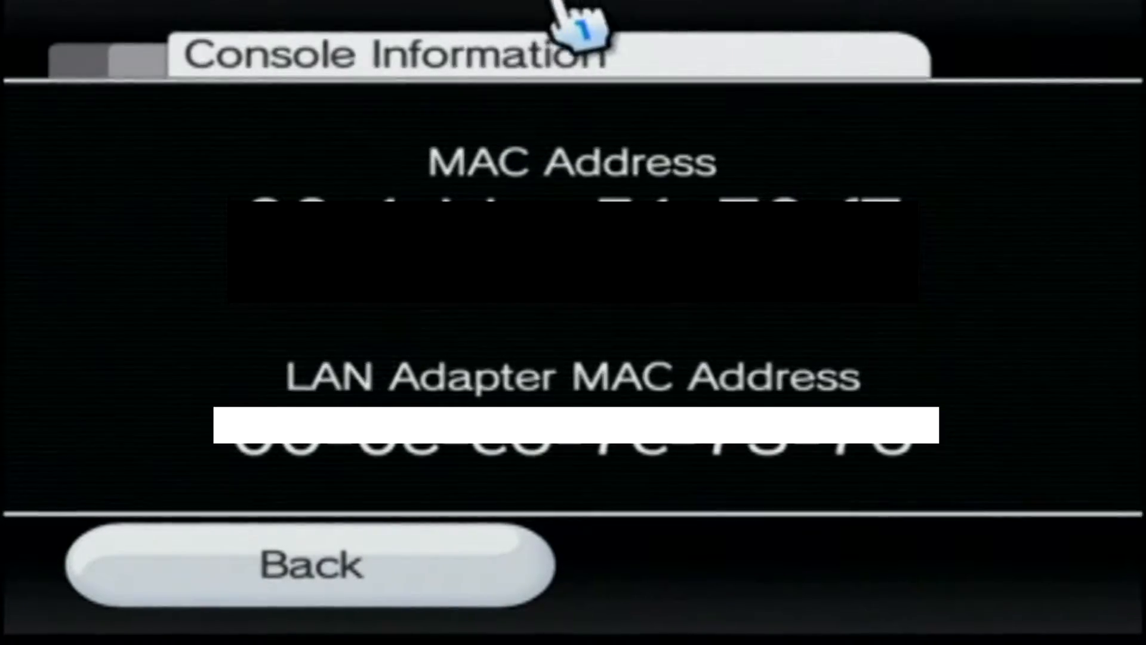
mouse_move(530, 110)
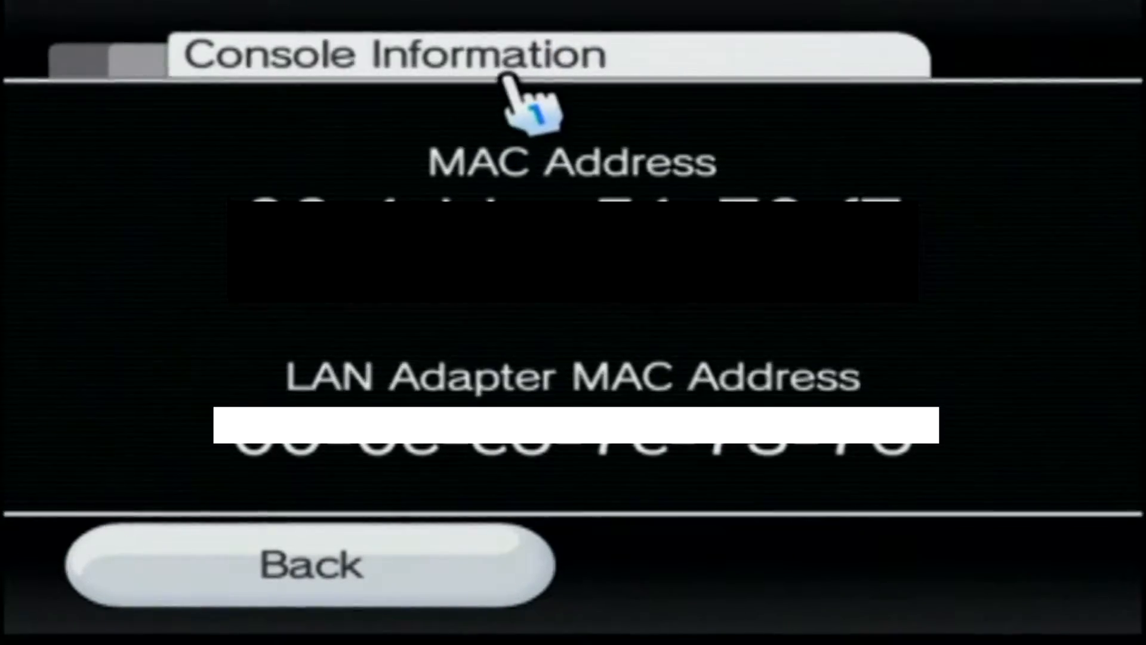
mouse_move(635, 577)
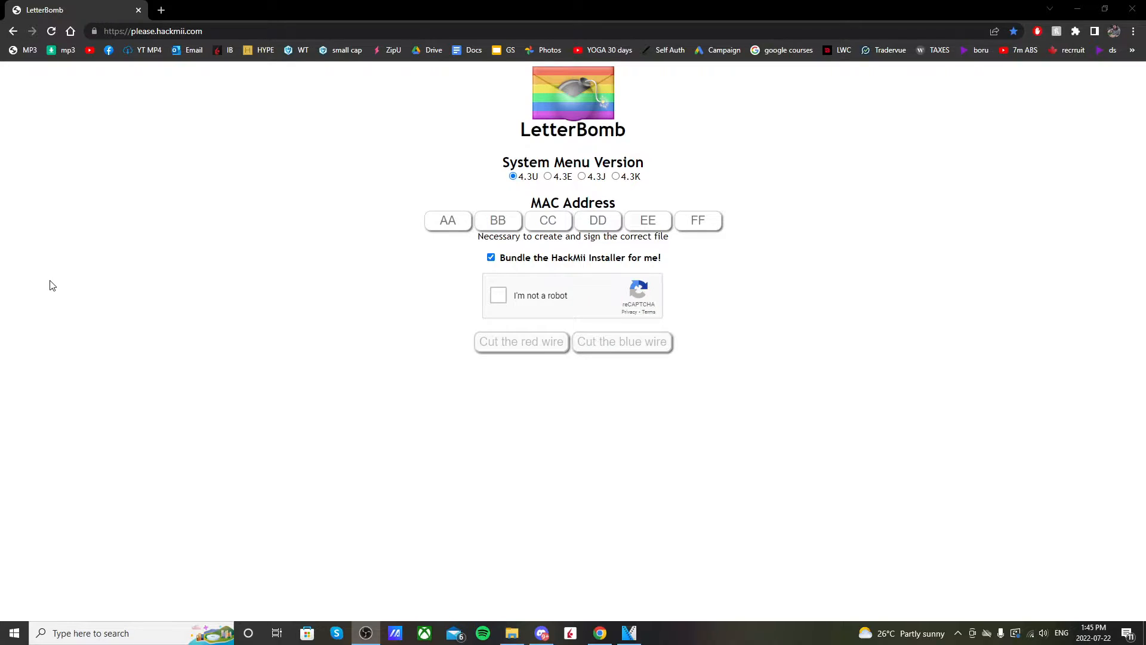
mouse_move(186, 258)
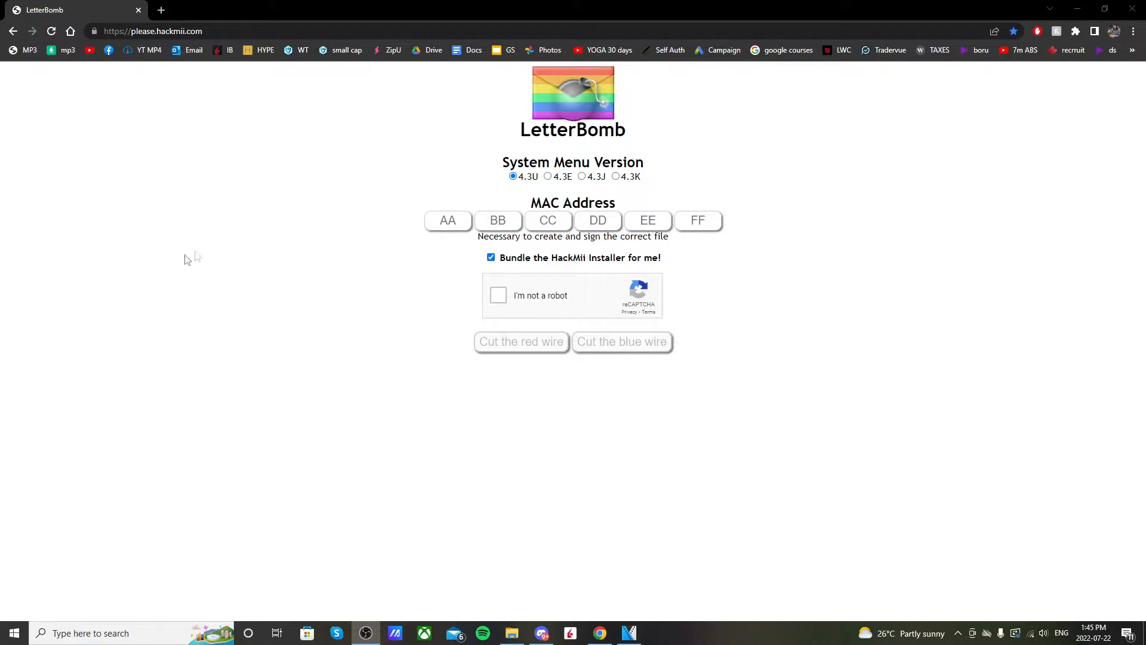
mouse_move(531, 192)
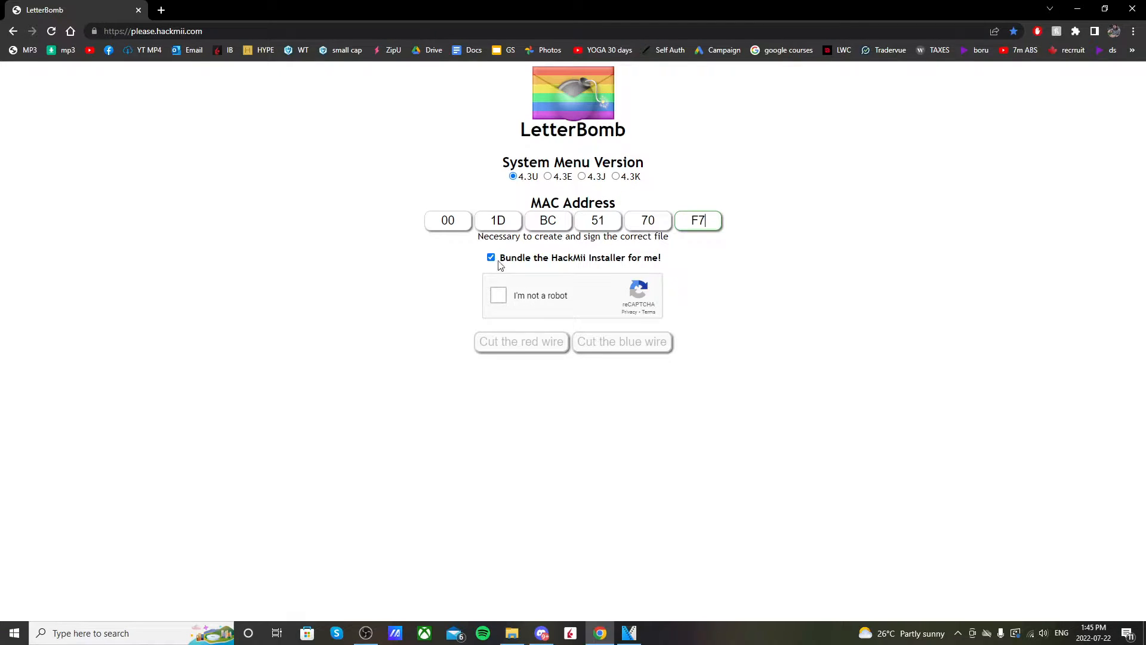
mouse_move(623, 260)
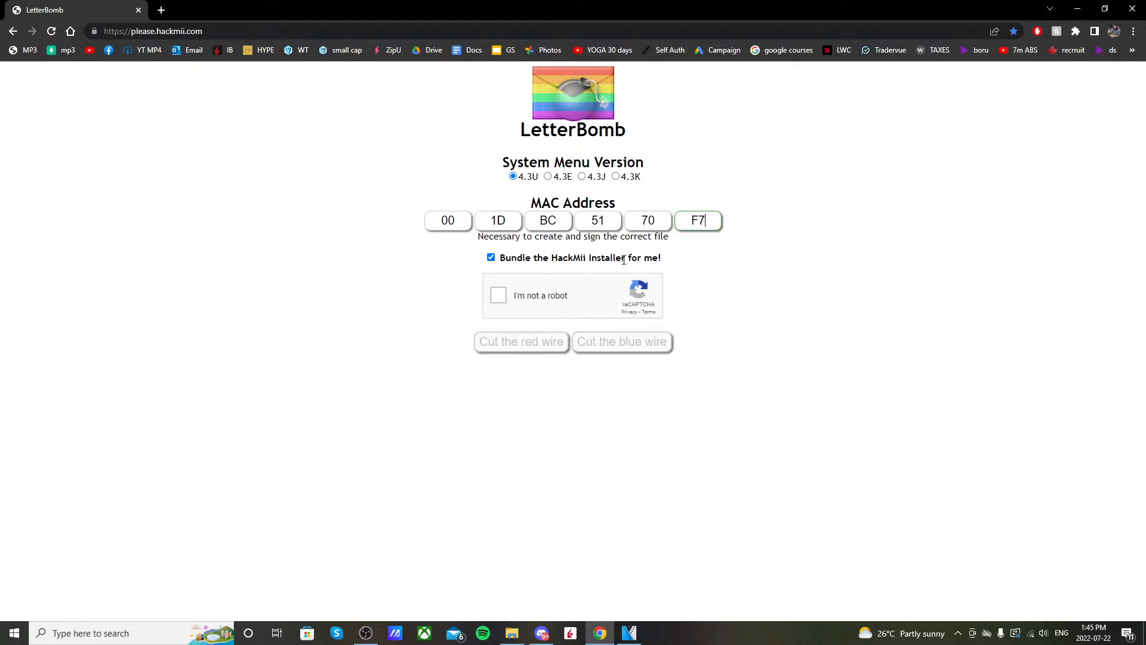
Pass the reCAPTCHA and download LetterBomb.zip with HackMii Installer bundled via 'Cut the blue wire'.
left_click(498, 296)
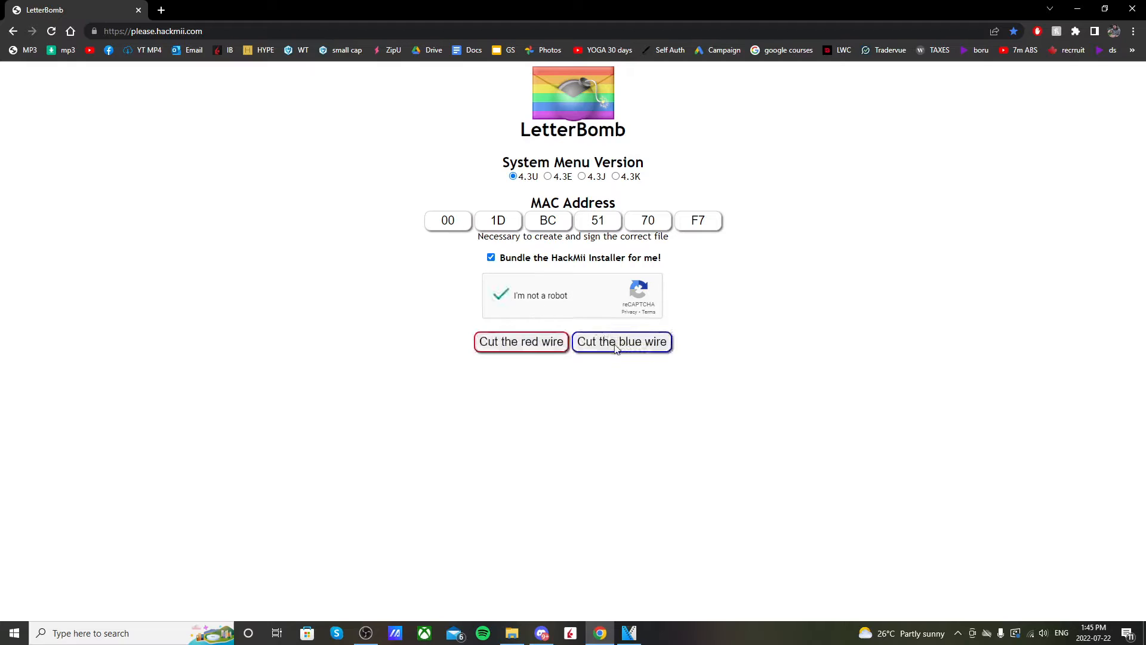
left_click(621, 341)
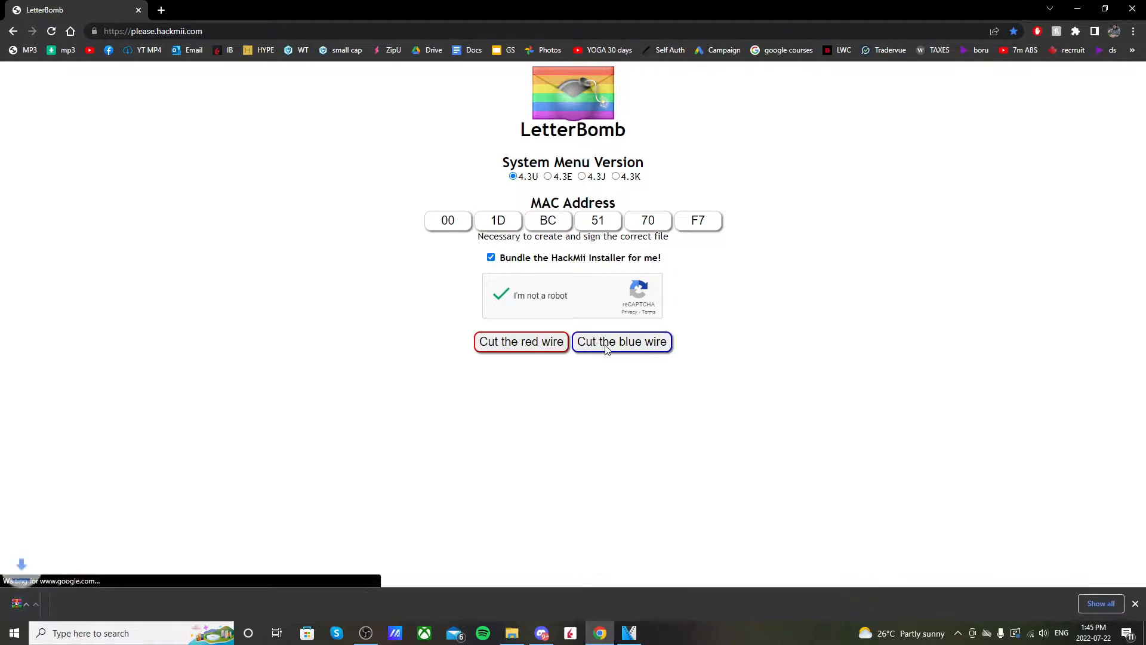
left_click(621, 342)
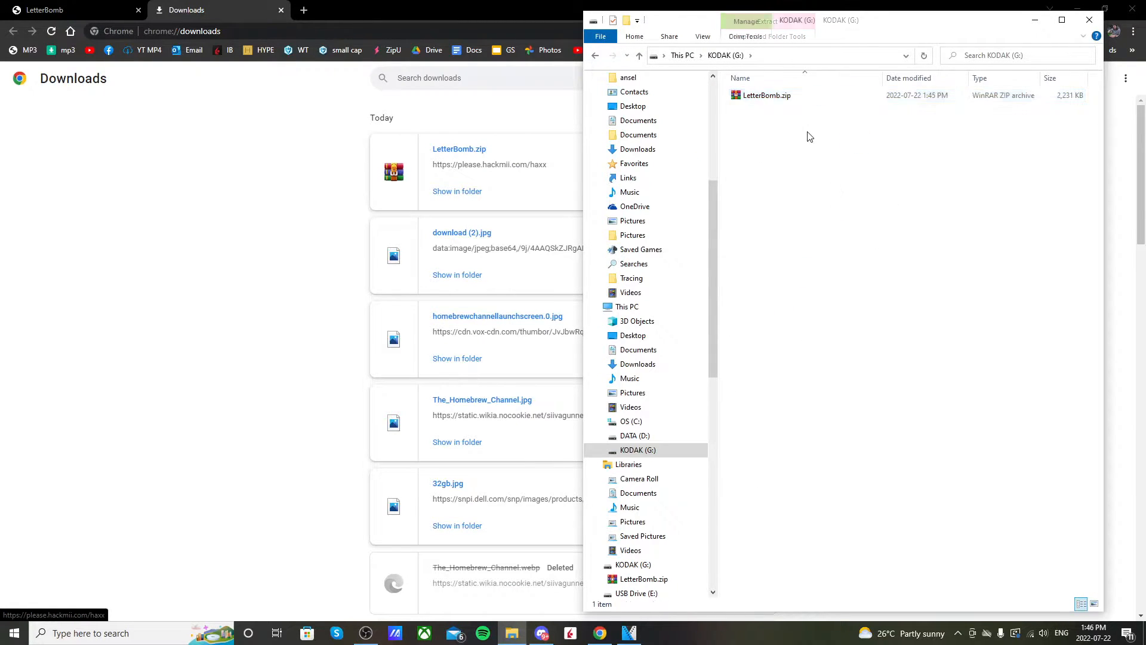
Extract LetterBomb.zip onto the KODAK (G:) card, then delete the archive.
right_click(766, 95)
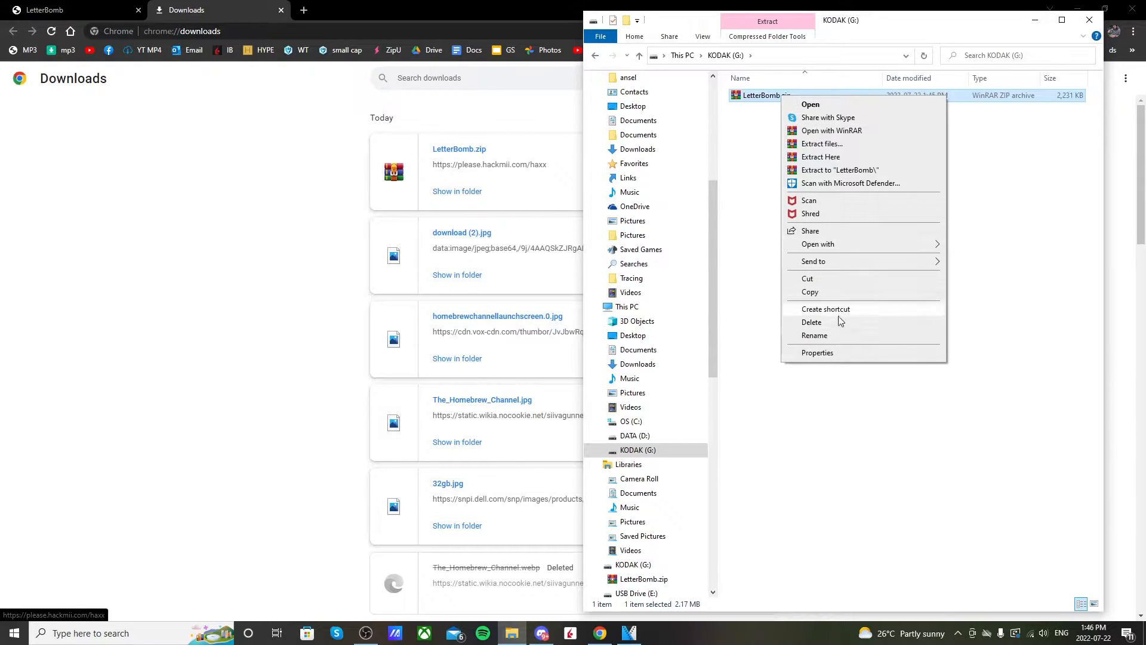
left_click(820, 156)
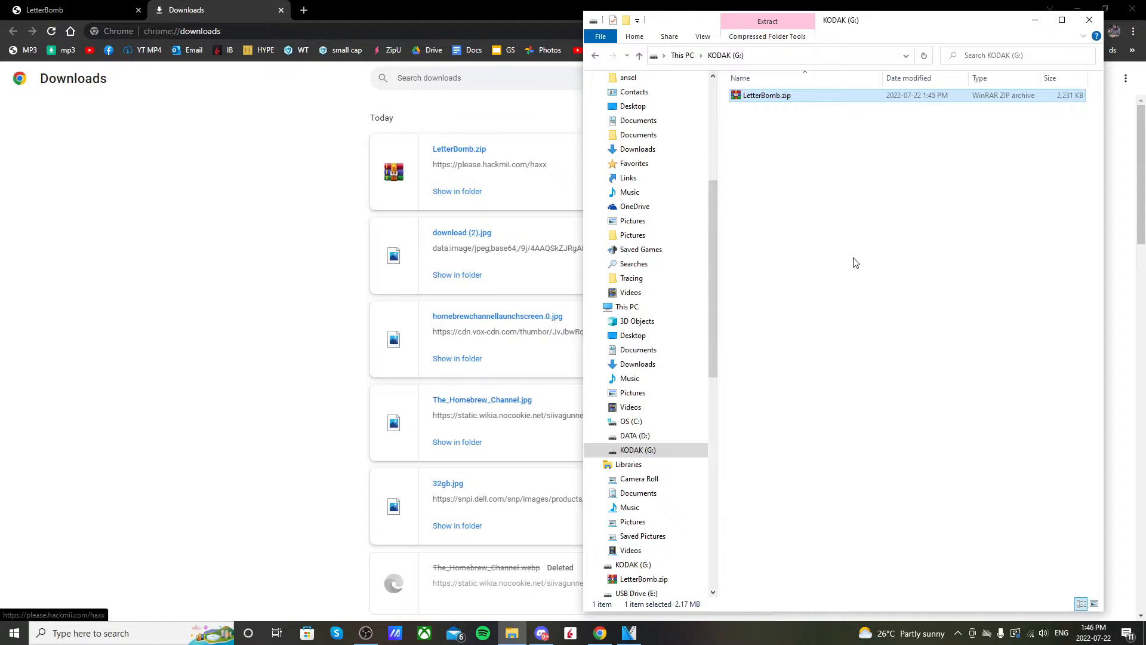
mouse_move(846, 208)
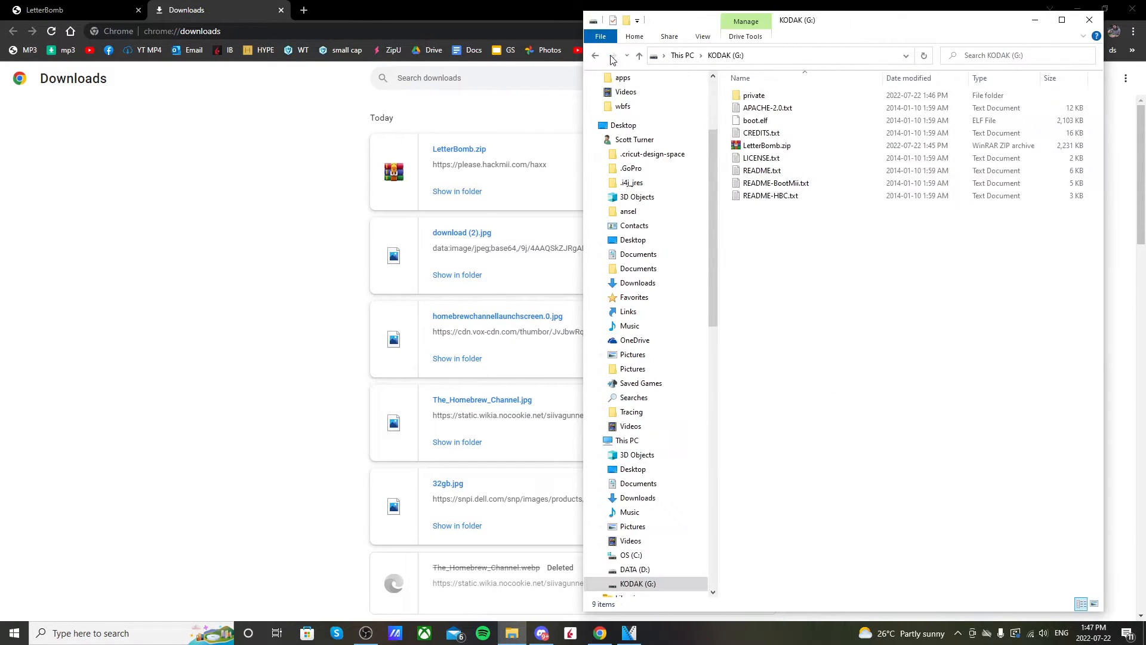
left_click(766, 146)
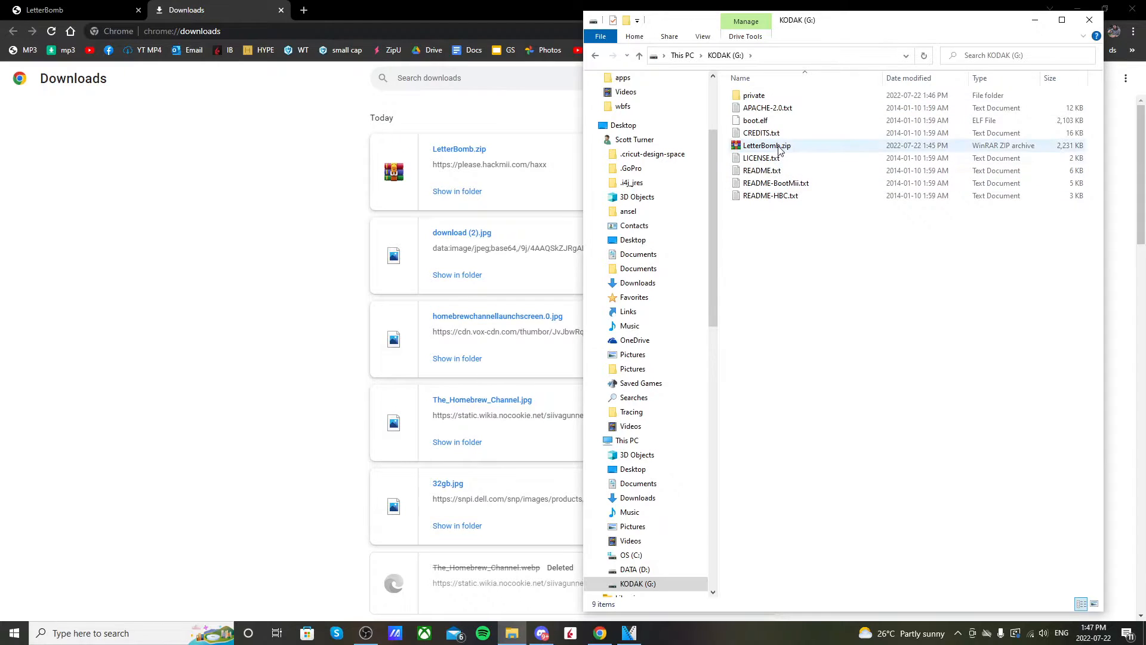
right_click(766, 146)
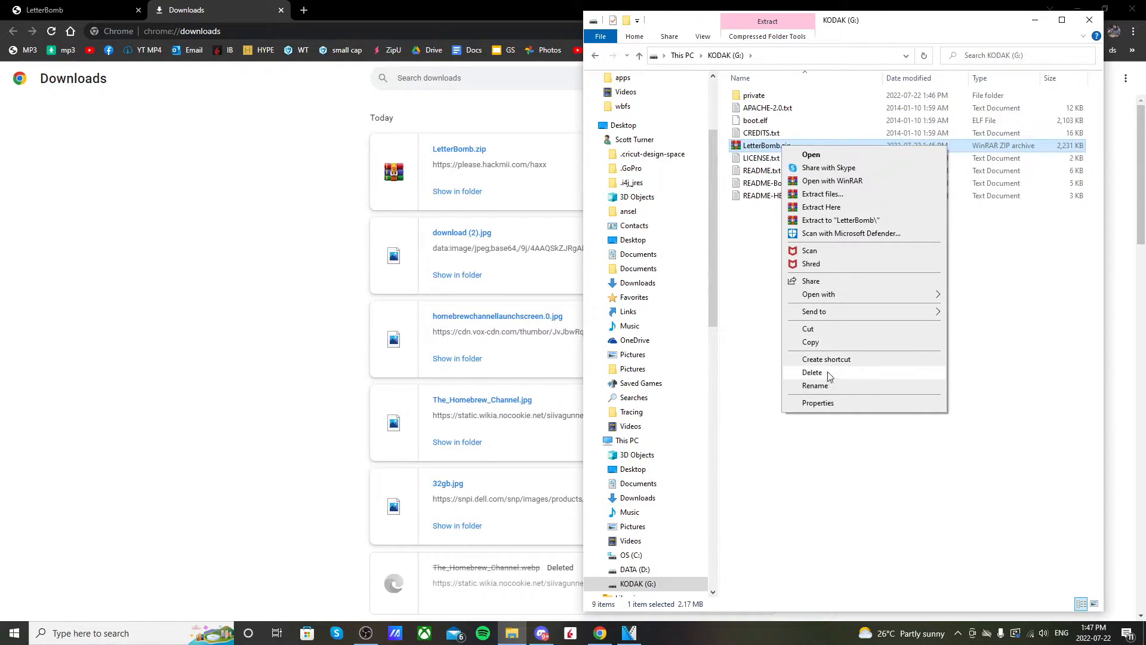
left_click(811, 372)
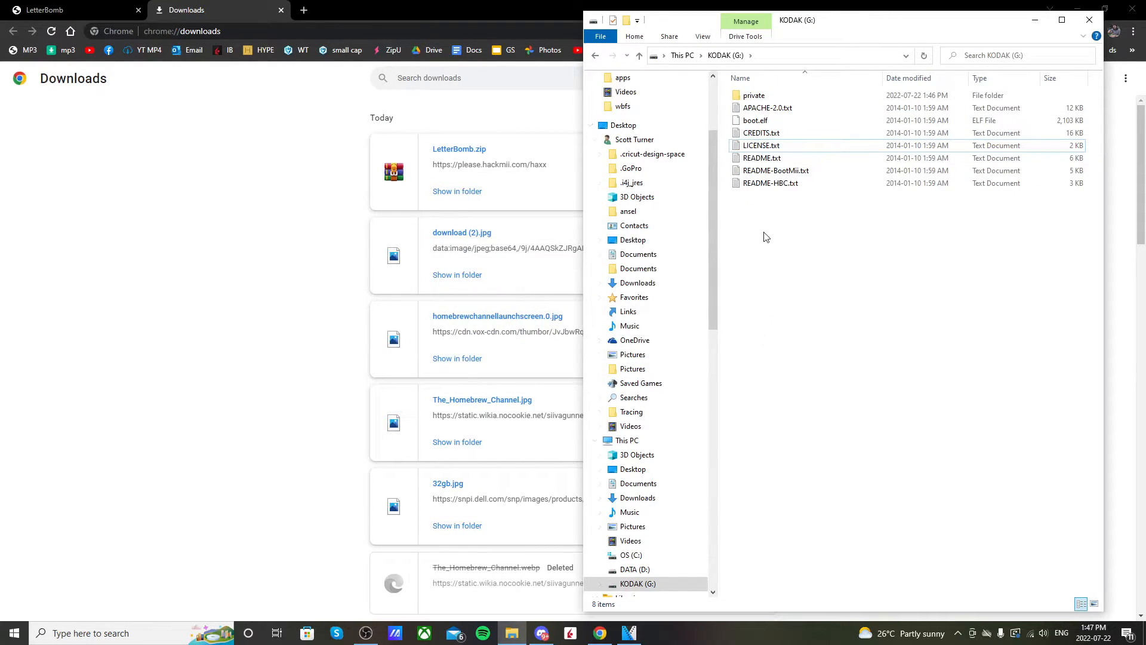
Check that the private folder contains the wii folder and return to the card's top level.
left_click(753, 95)
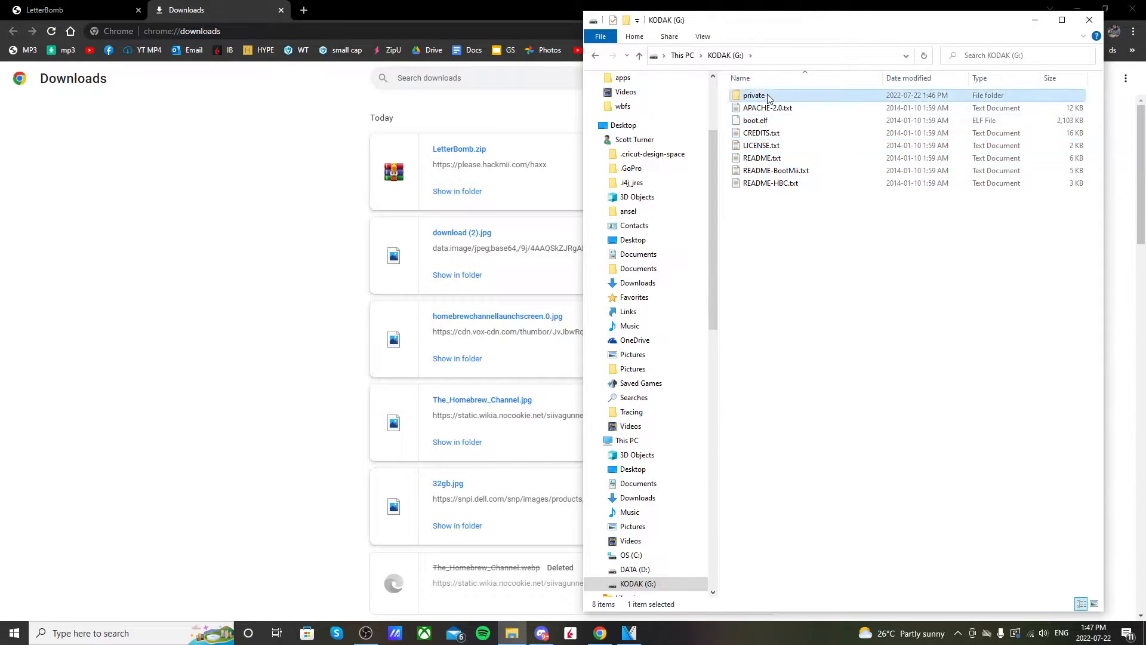
double_click(754, 95)
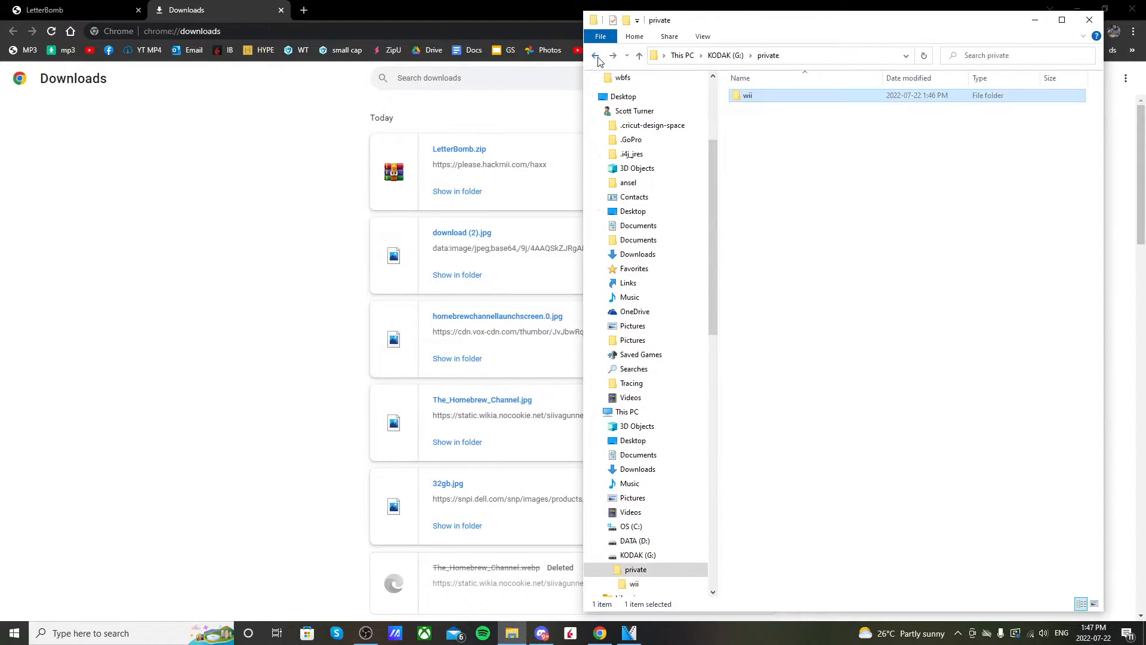
left_click(596, 55)
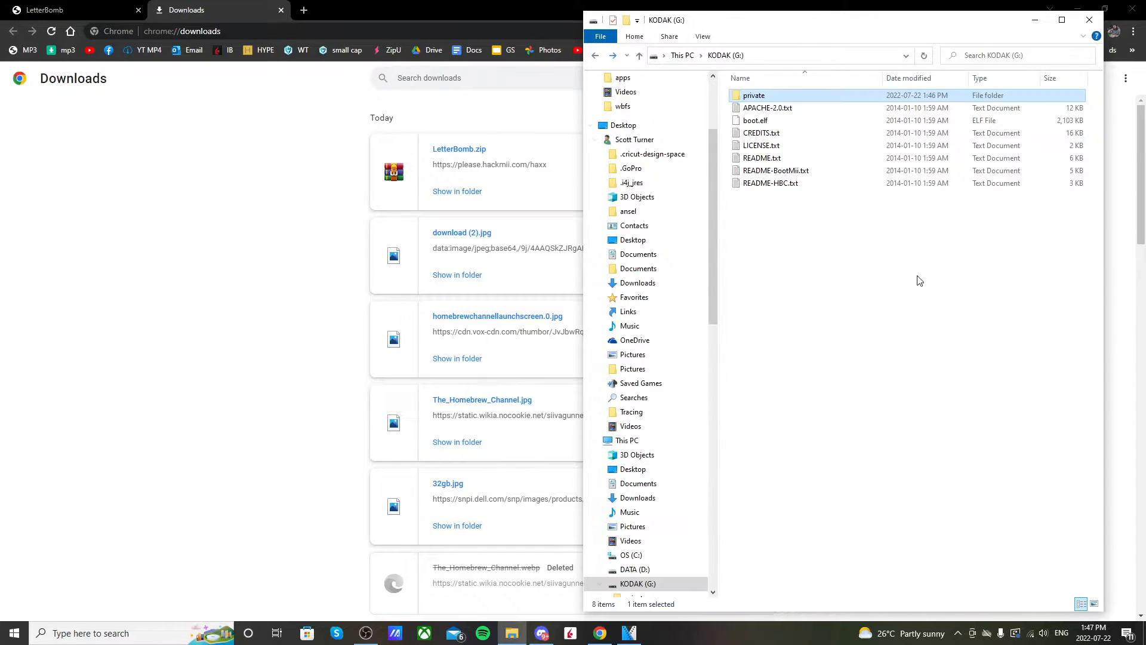
mouse_move(886, 339)
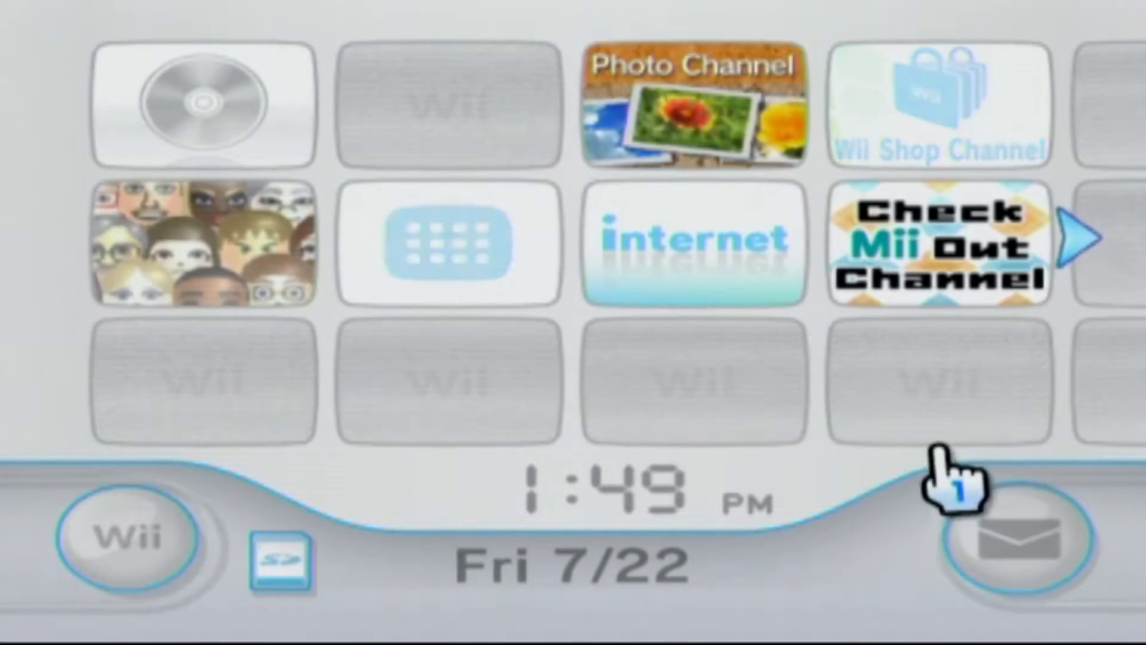
mouse_move(1015, 540)
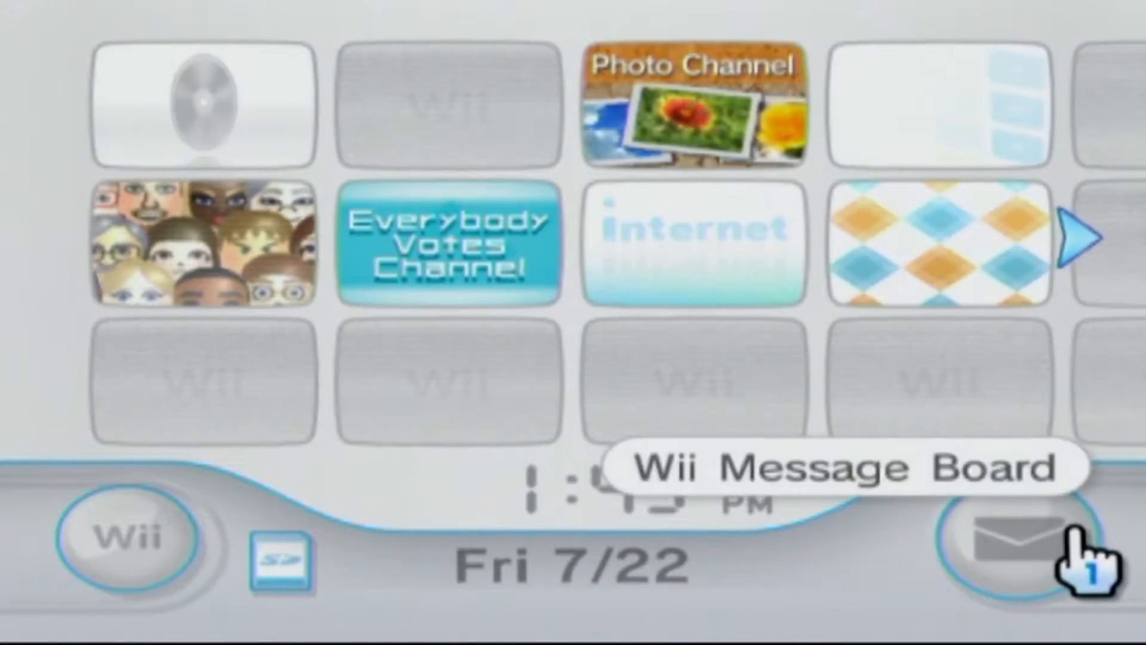
Reach the July 21 messages from the Wii Message Board calendar where the LetterBomb envelope waits.
left_click(1015, 537)
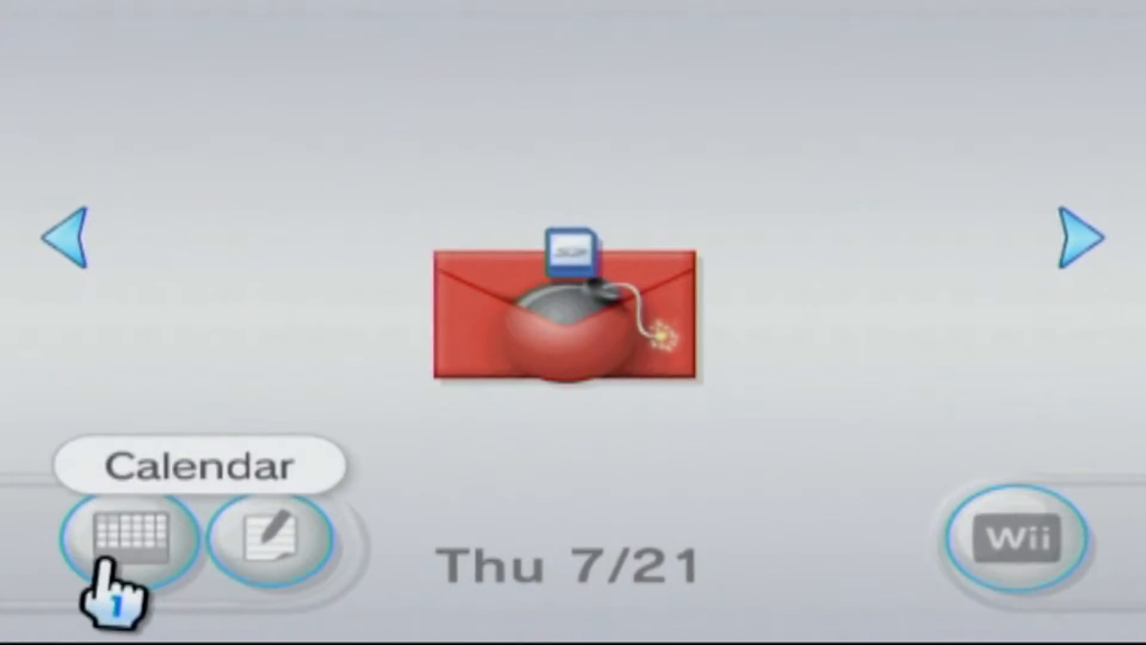
left_click(128, 537)
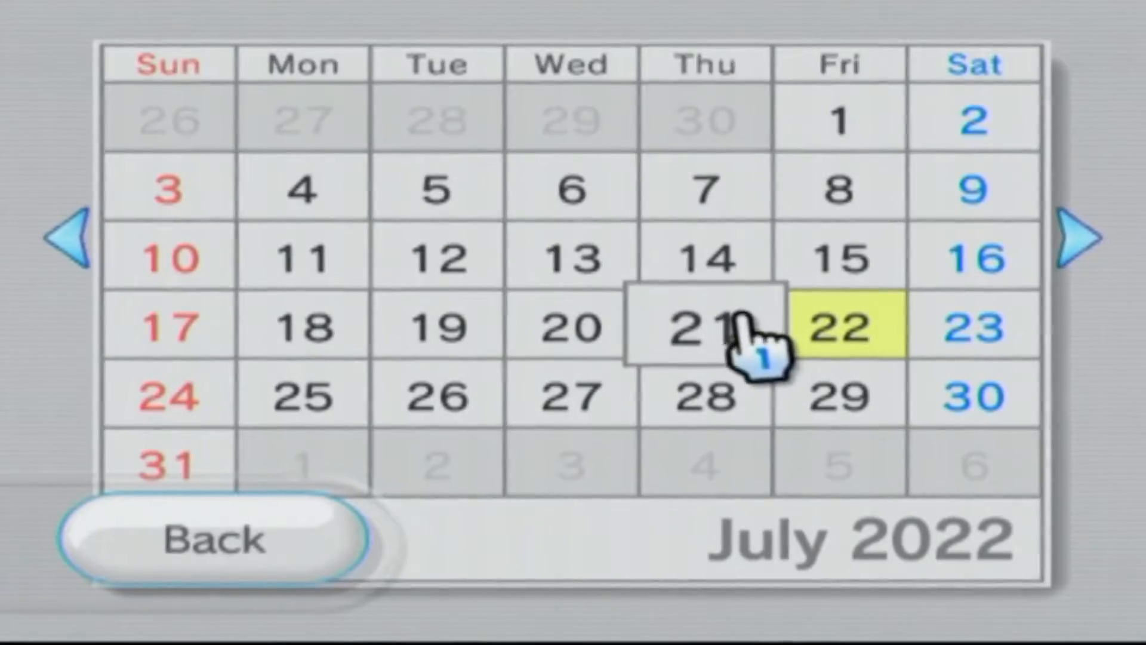
left_click(702, 325)
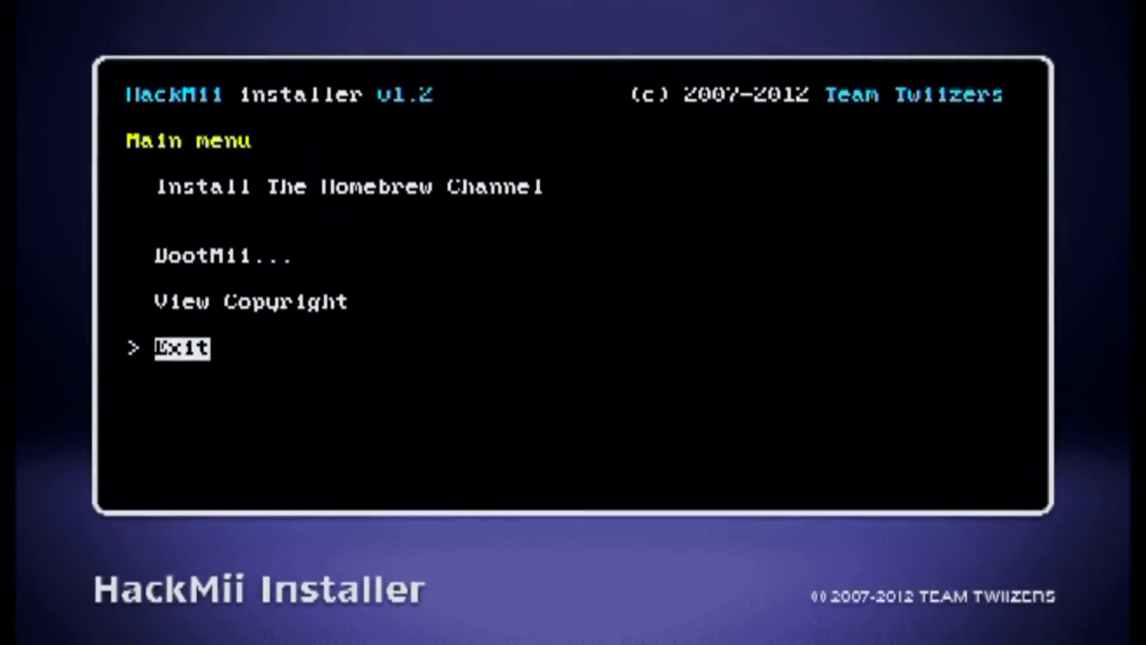
Select Install The Homebrew Channel and continue after the SUCCESS result.
key("up")
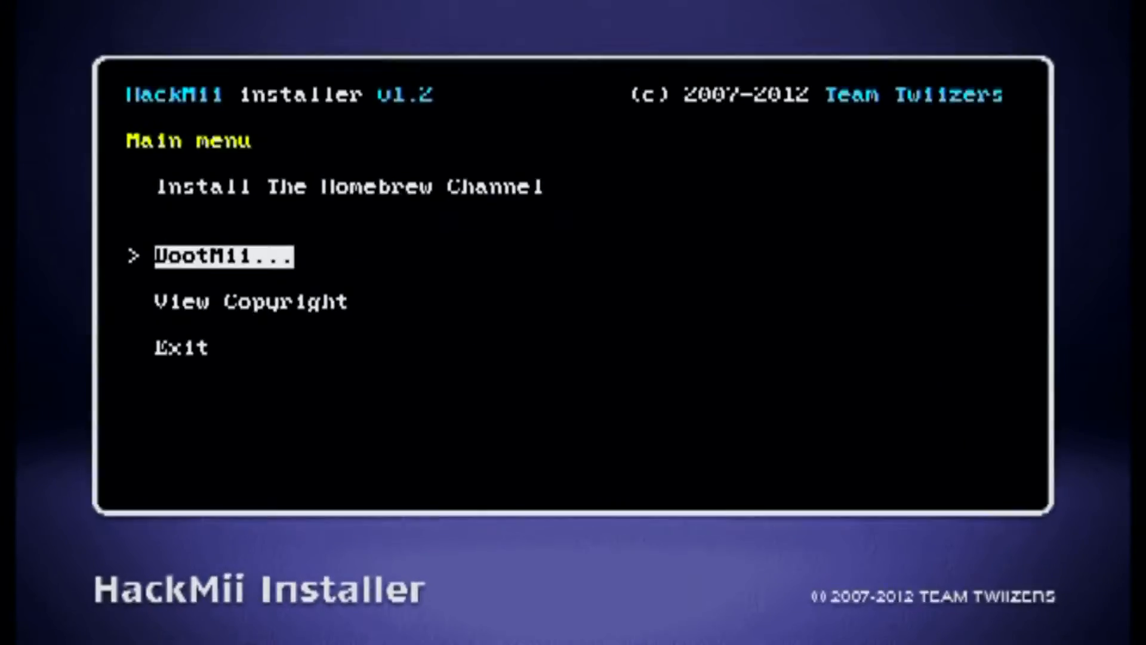
key("up")
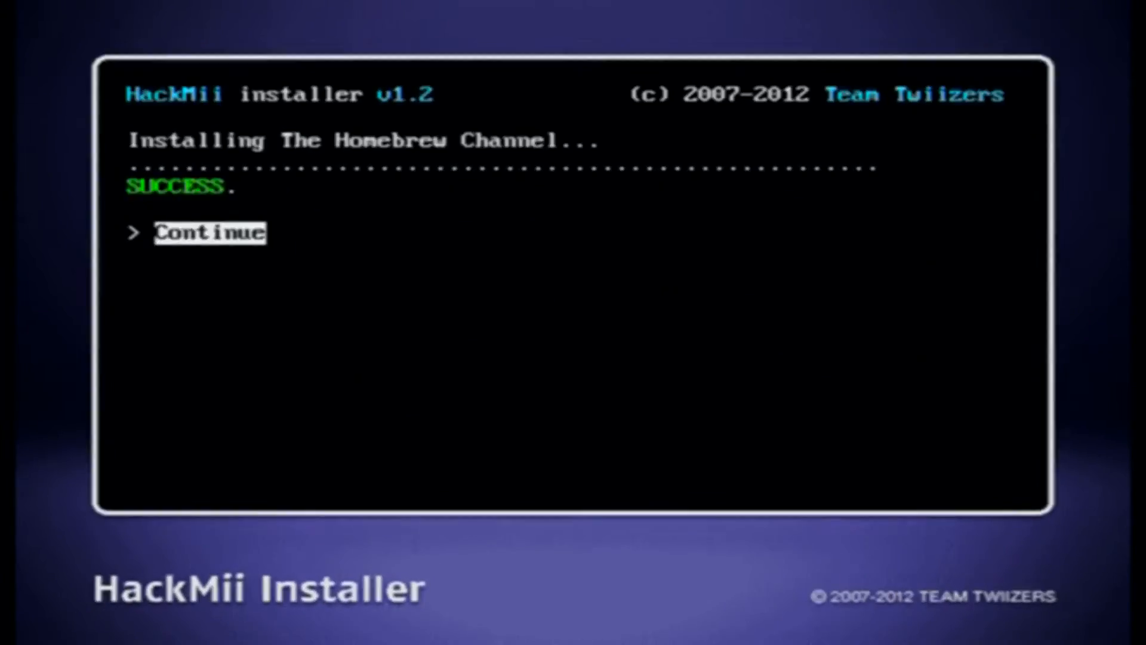
left_click(209, 232)
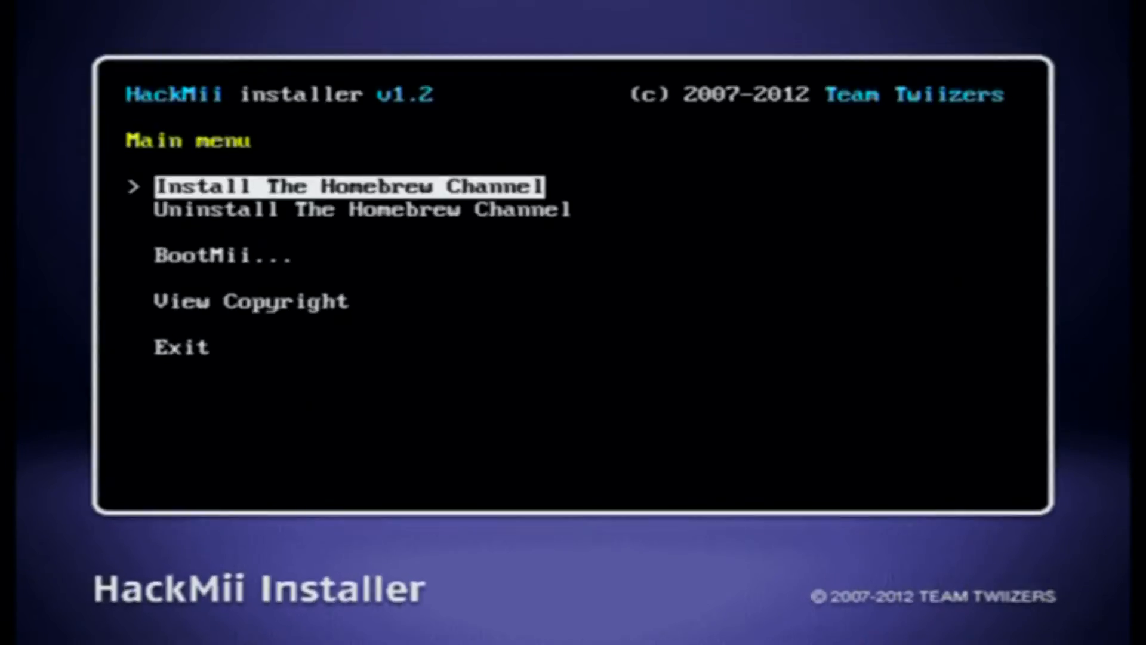
Move through the HackMii main menu, which now offers uninstalling the Homebrew Channel, toward Exit.
key("Down")
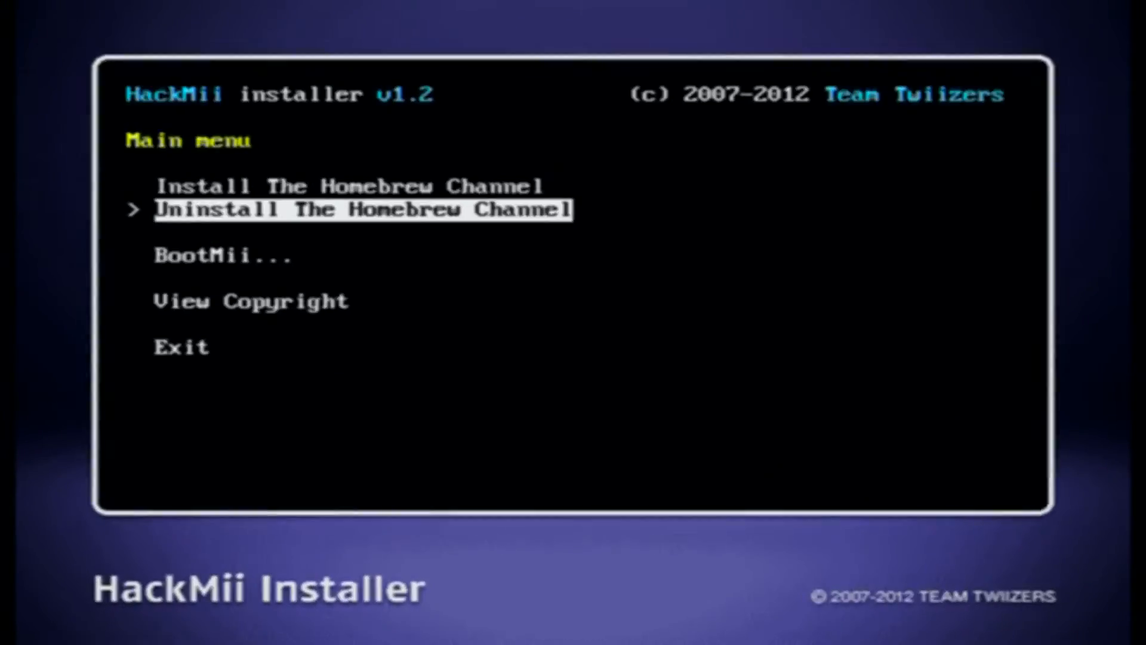
key("down")
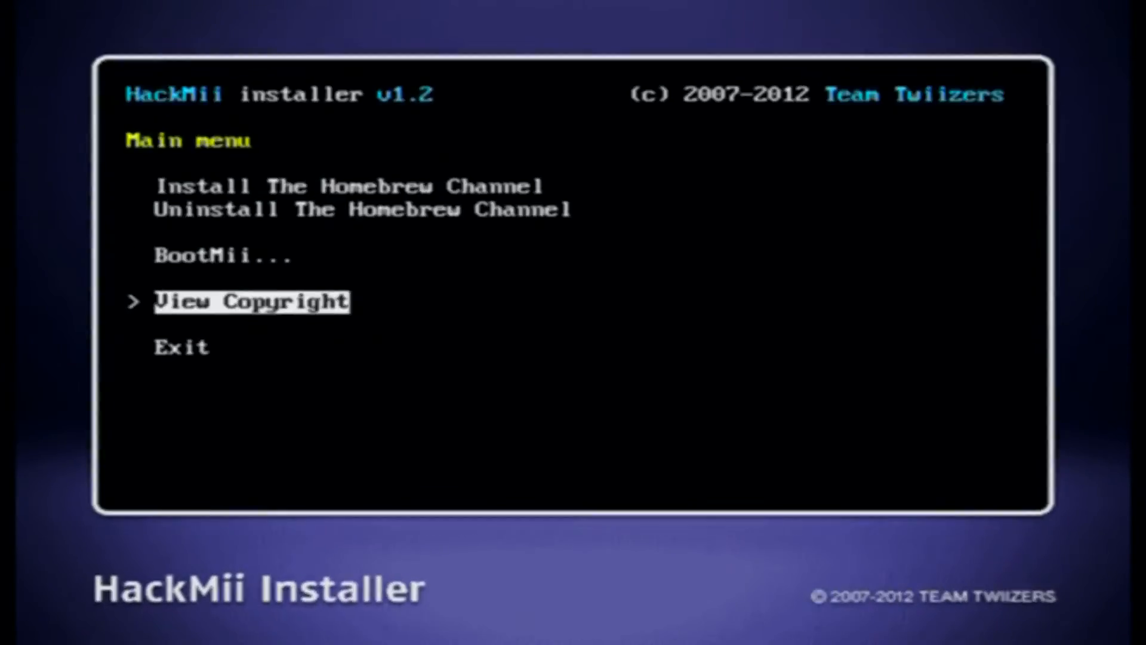
key("up")
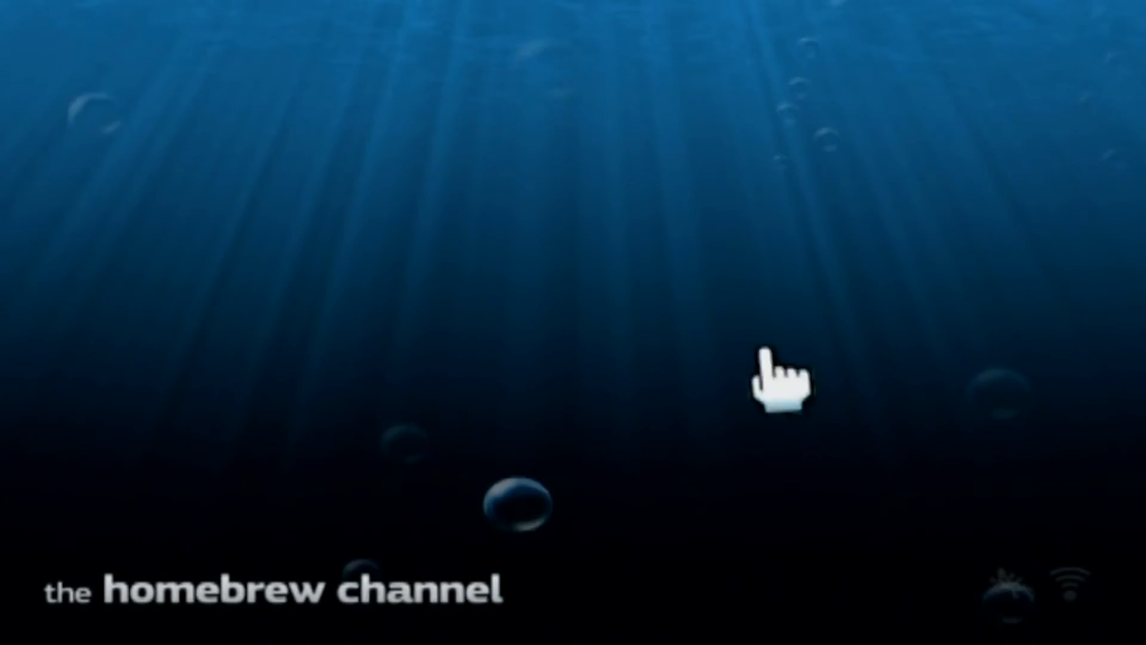
Exit the Homebrew Channel to the System Menu, preview the new Homebrew Channel tile, and return to the Wii Menu.
left_click(775, 384)
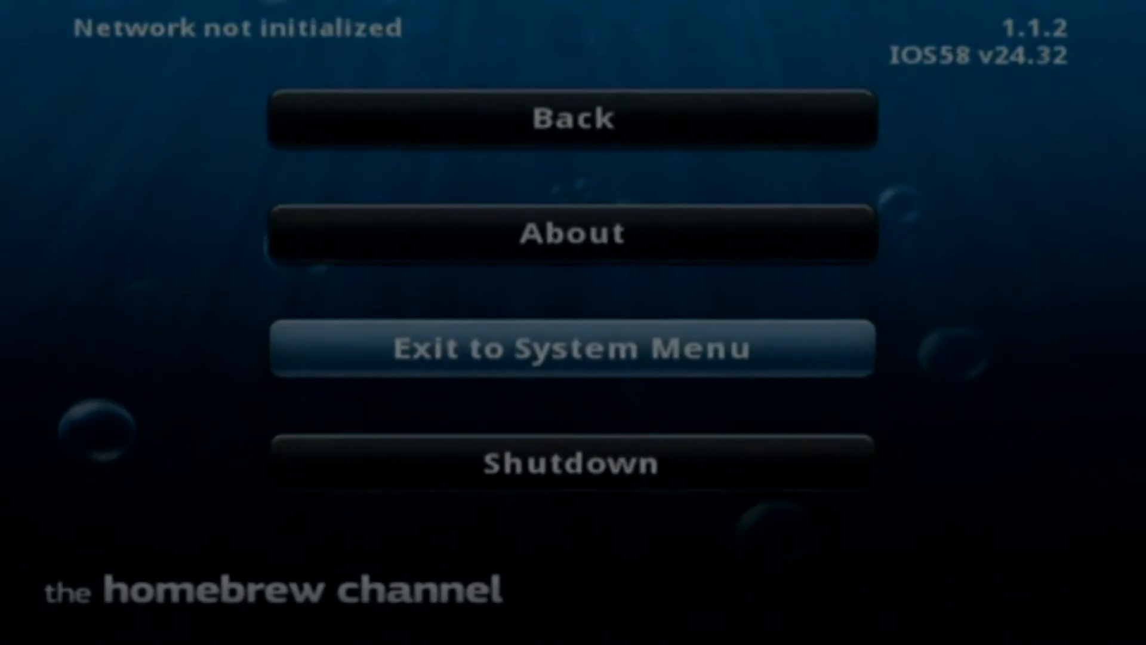
left_click(572, 348)
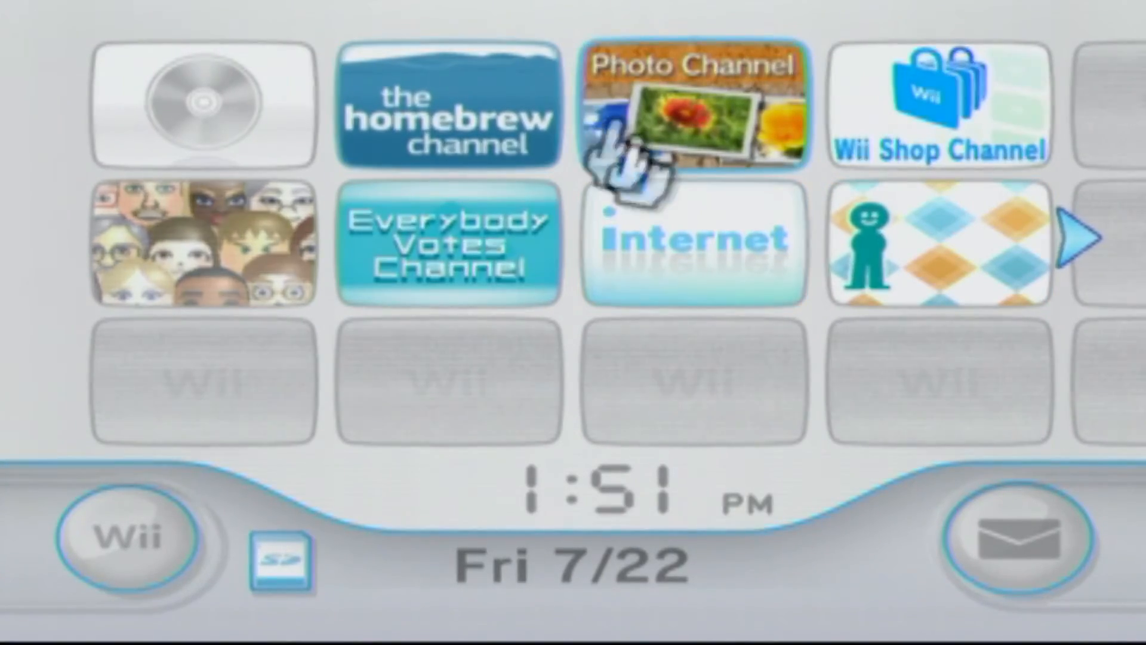
left_click(690, 106)
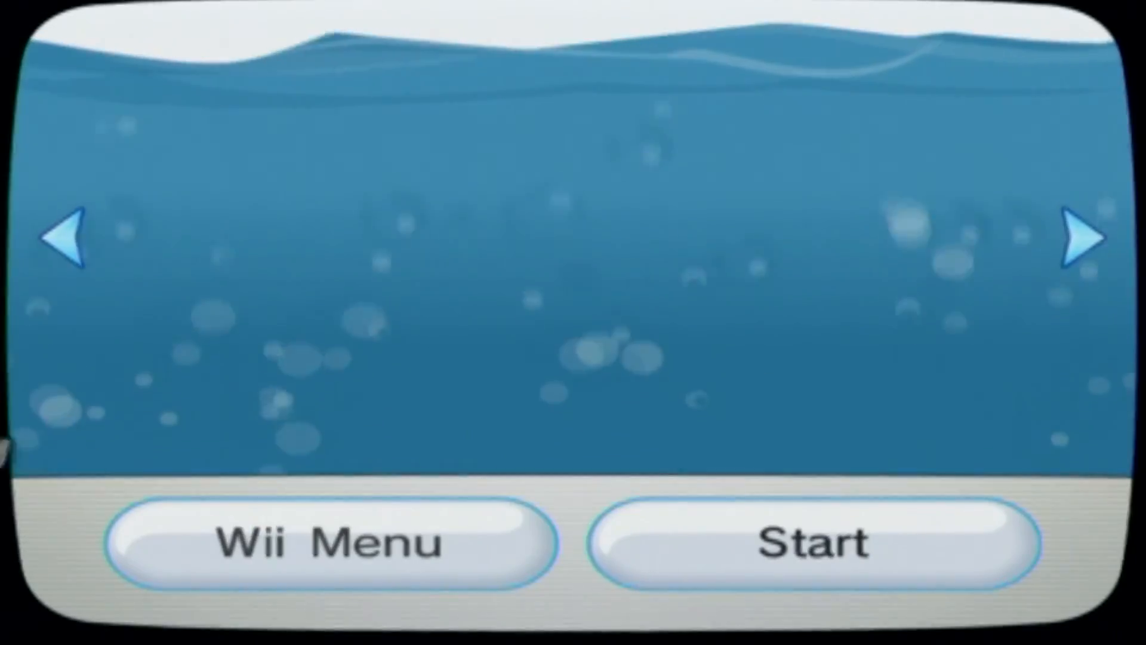
left_click(330, 541)
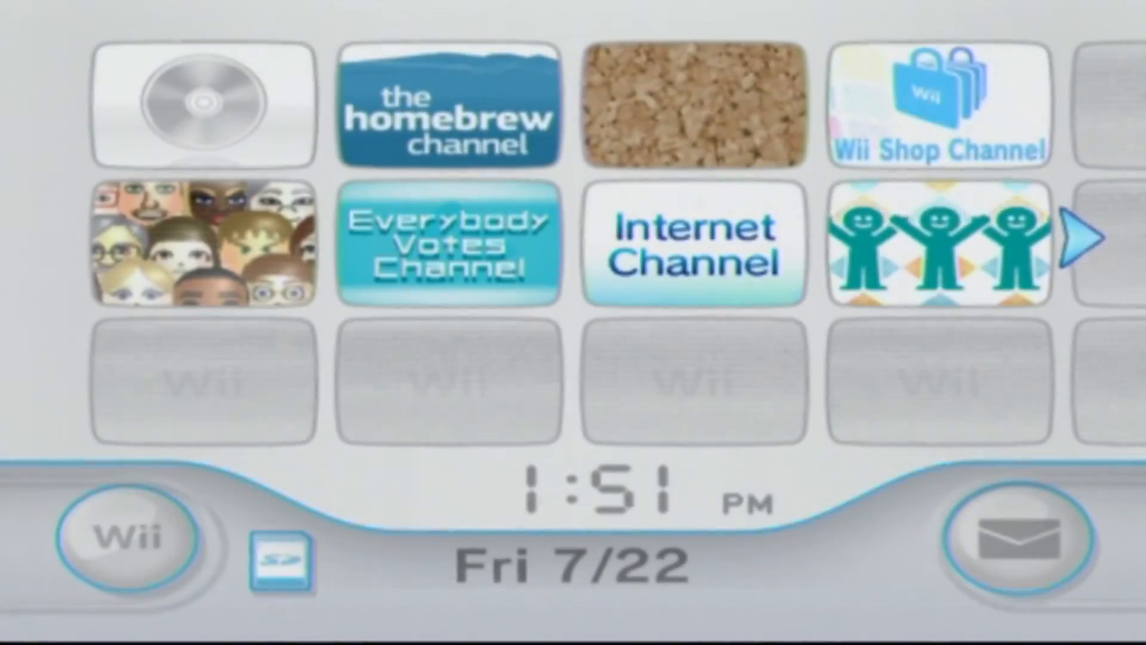